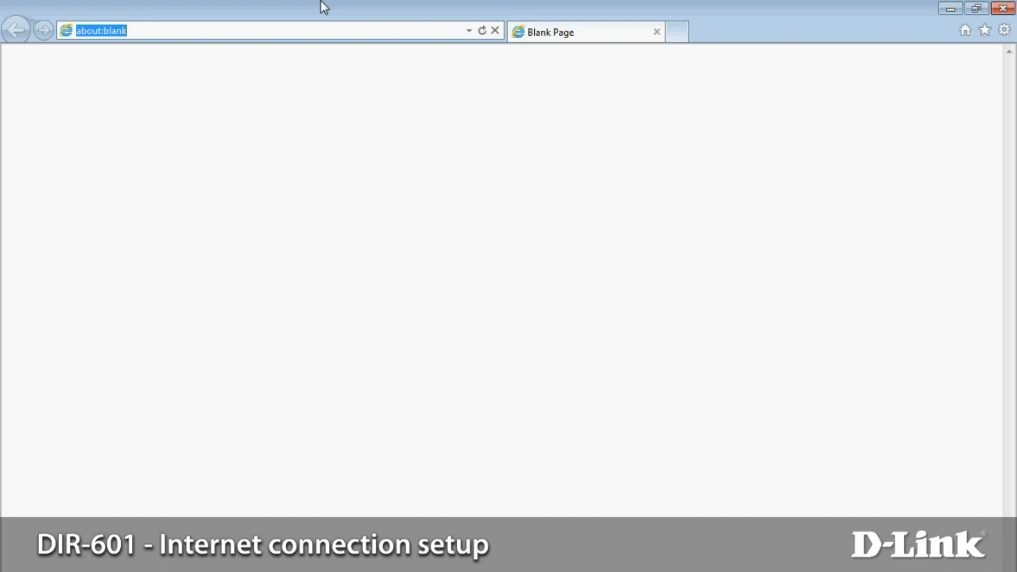
Load the router login page by entering dlinkrouter in the address bar
text(dlinkrouter/login_real.htm)
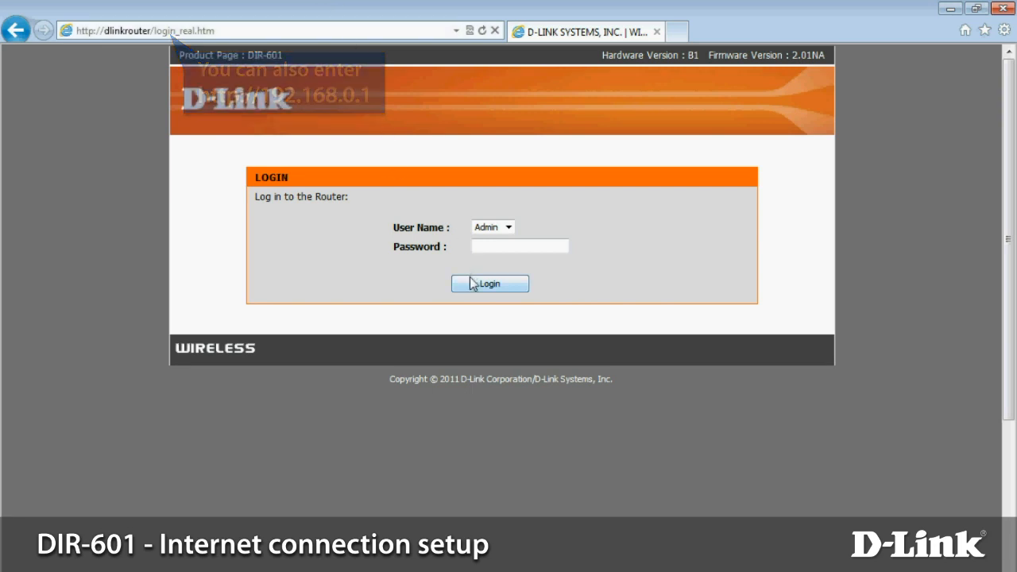
Log in and start the Internet Connection Setup Wizard, advancing to the password step
click(489, 284)
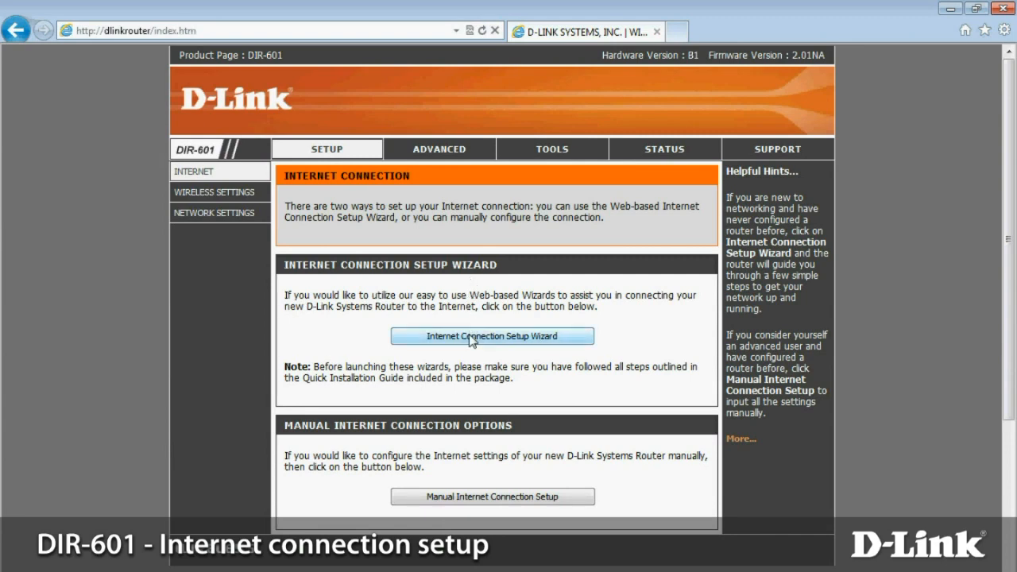
click(492, 337)
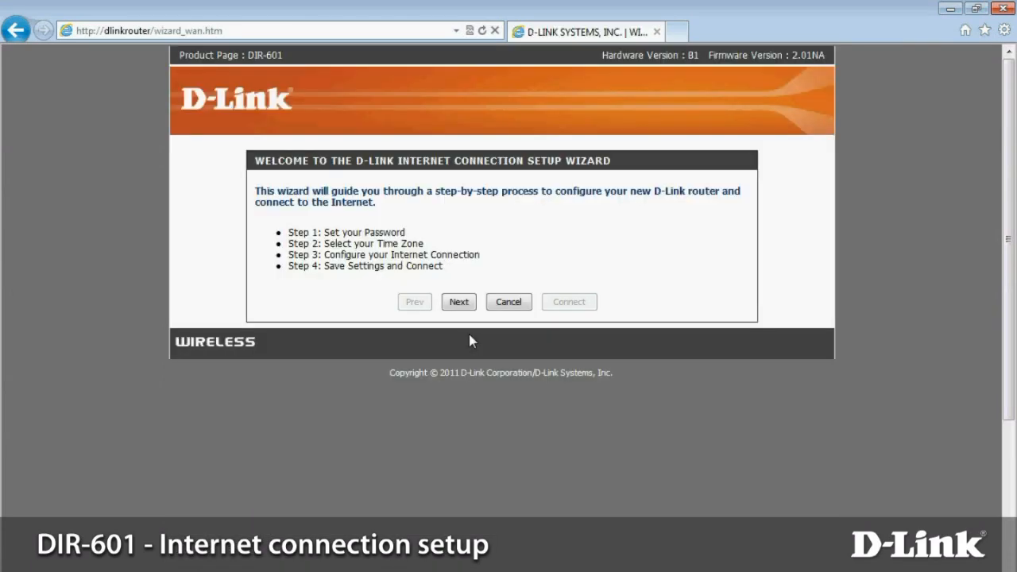
mouse_move(459, 302)
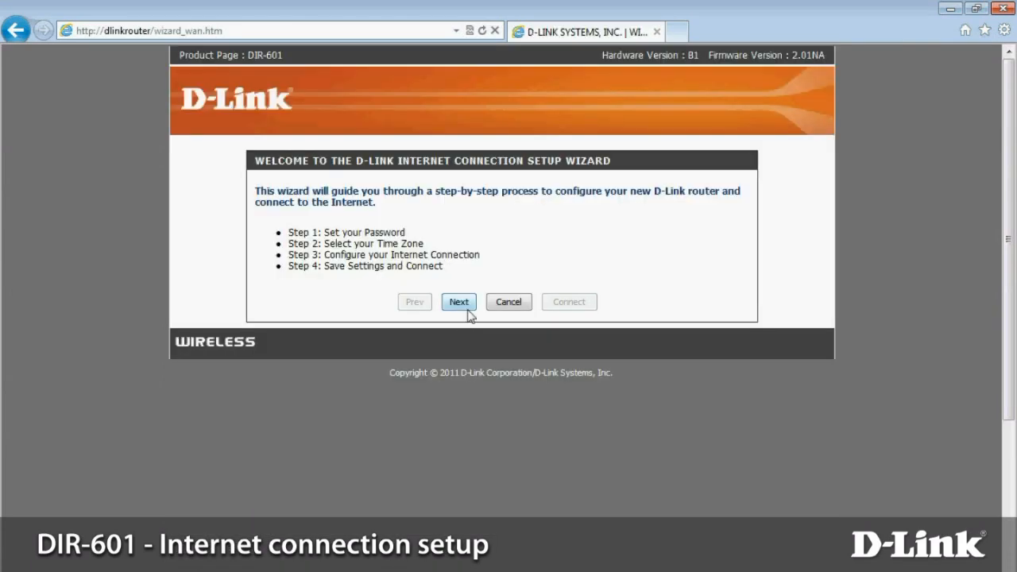
click(458, 301)
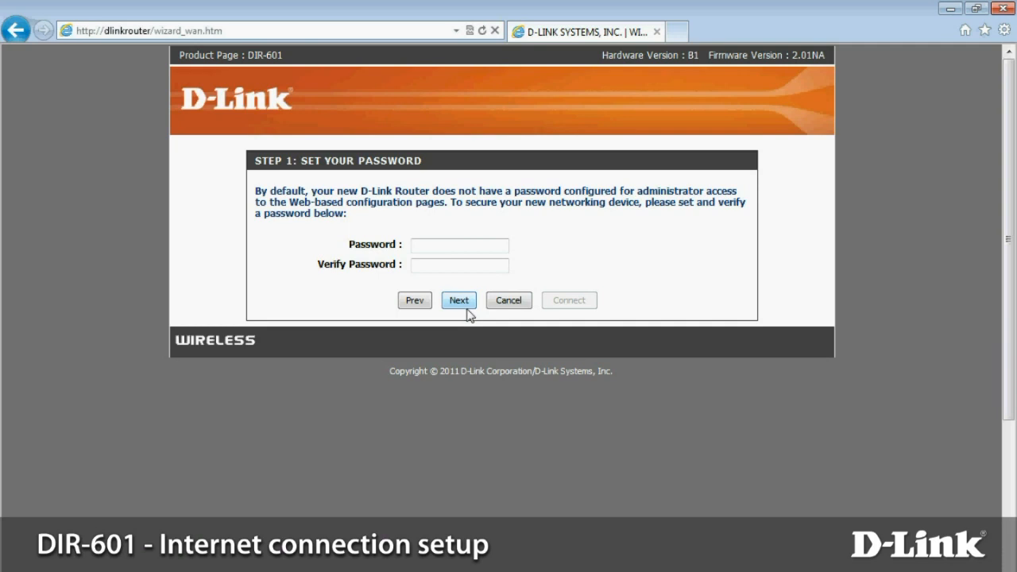
mouse_move(461, 245)
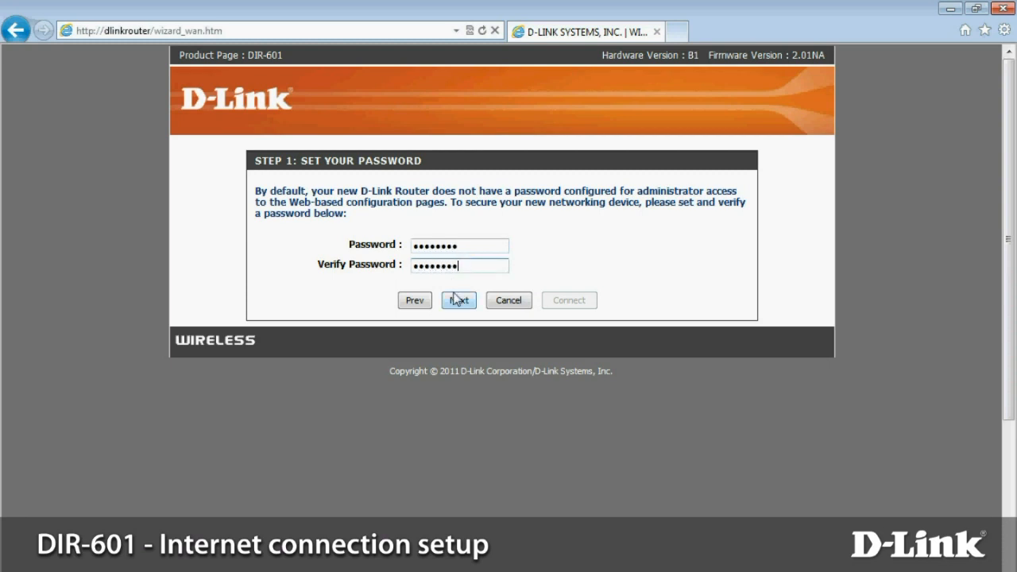
Set the wizard's time zone to (GMT+08:00) Taipei
click(458, 300)
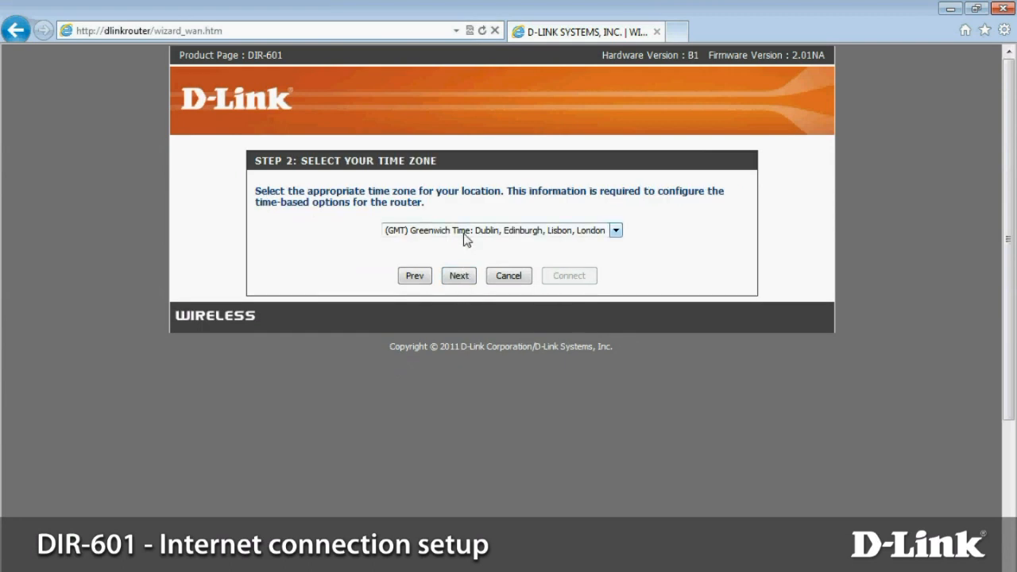
click(615, 230)
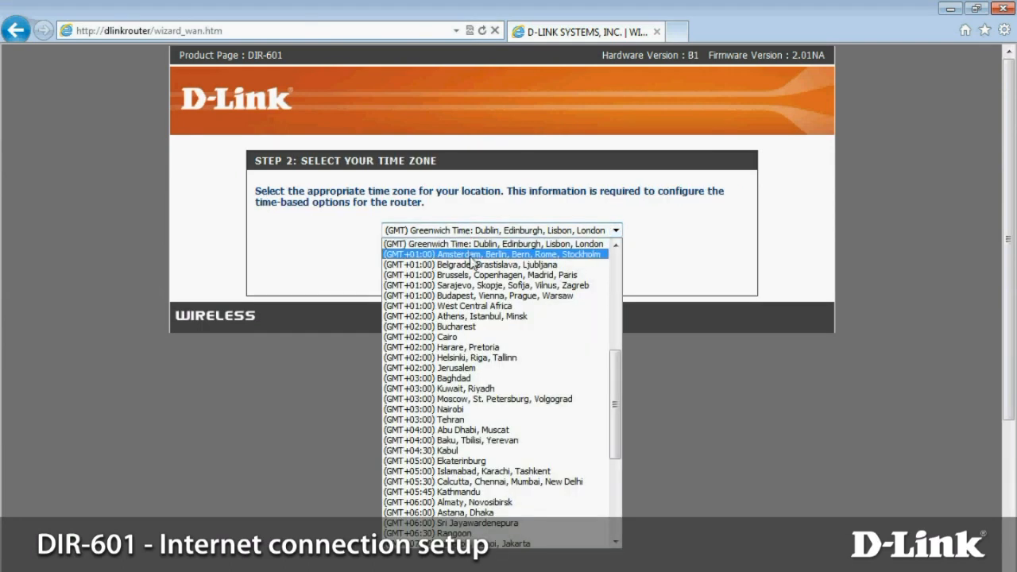
scroll(down, 3)
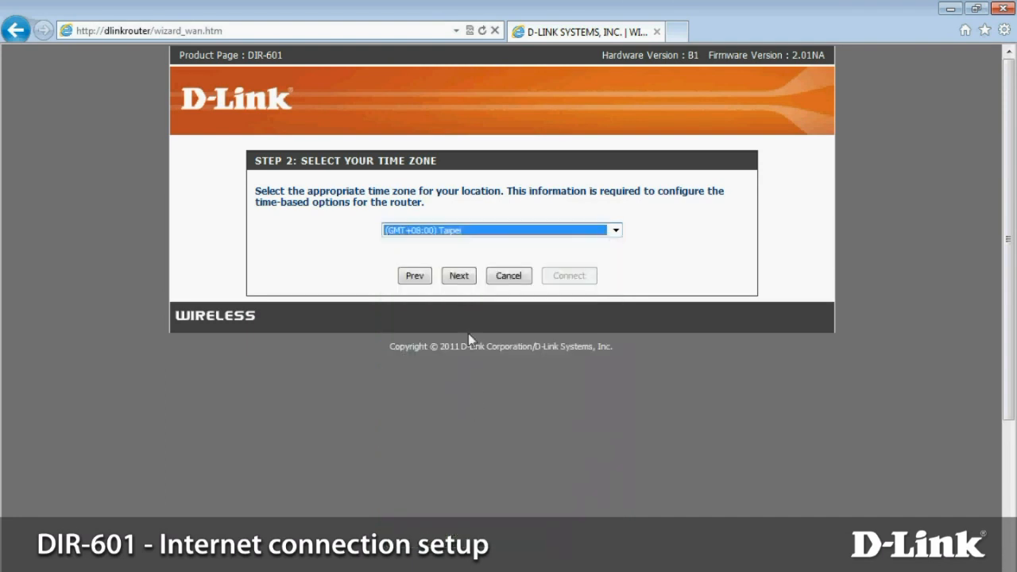
click(458, 275)
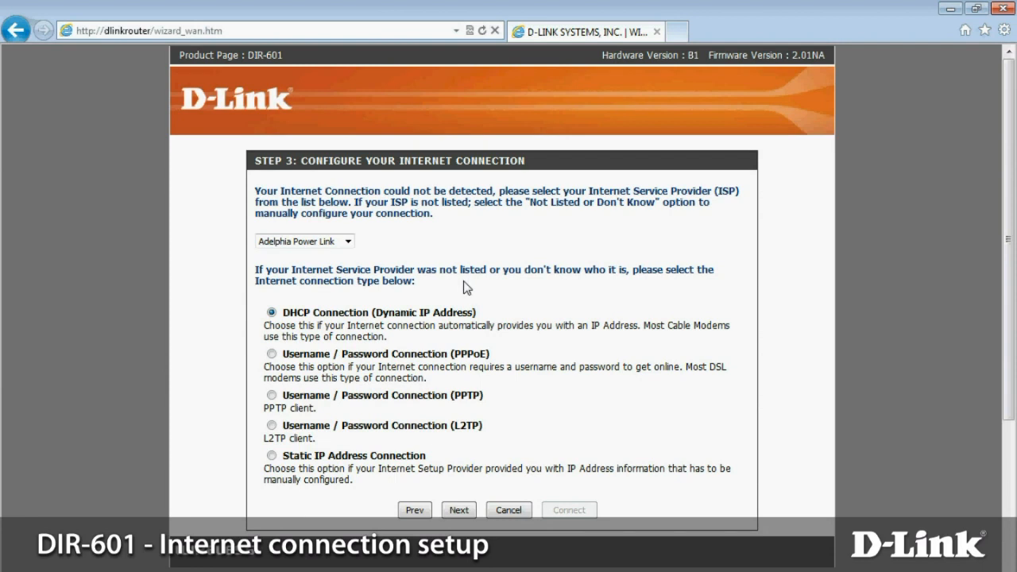
mouse_move(424, 244)
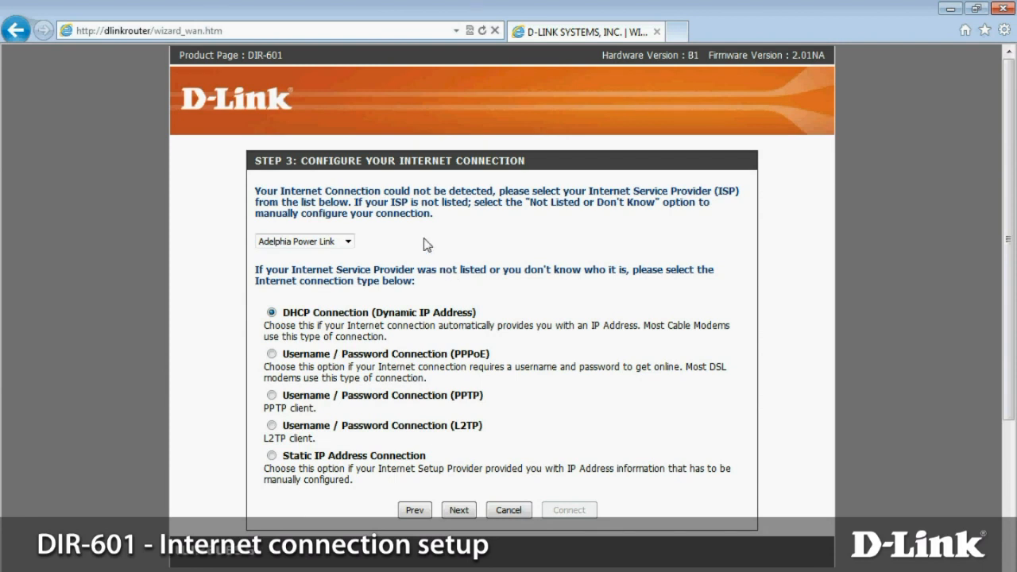
click(348, 241)
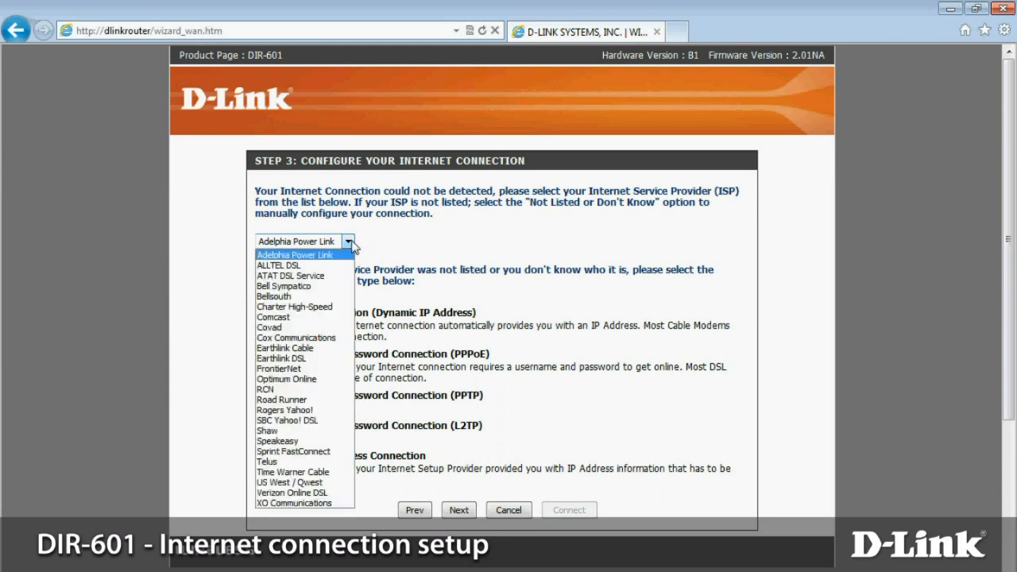
mouse_move(302, 348)
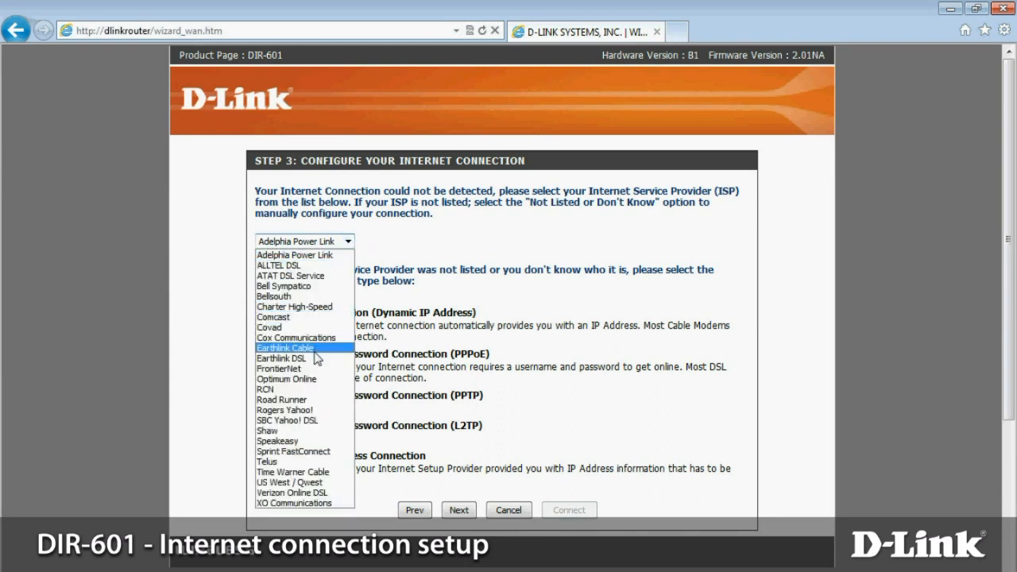
mouse_move(304, 295)
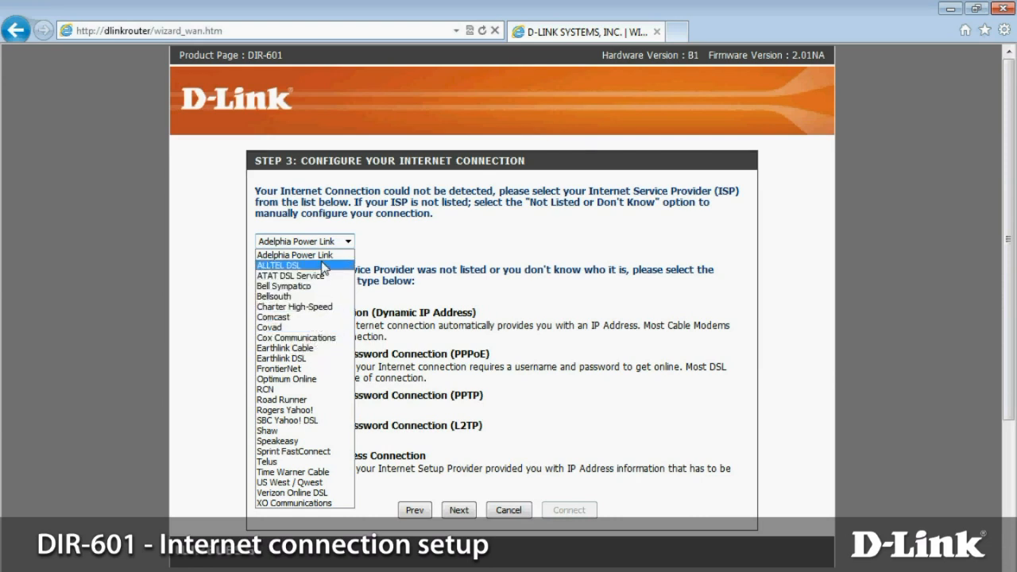
mouse_move(304, 255)
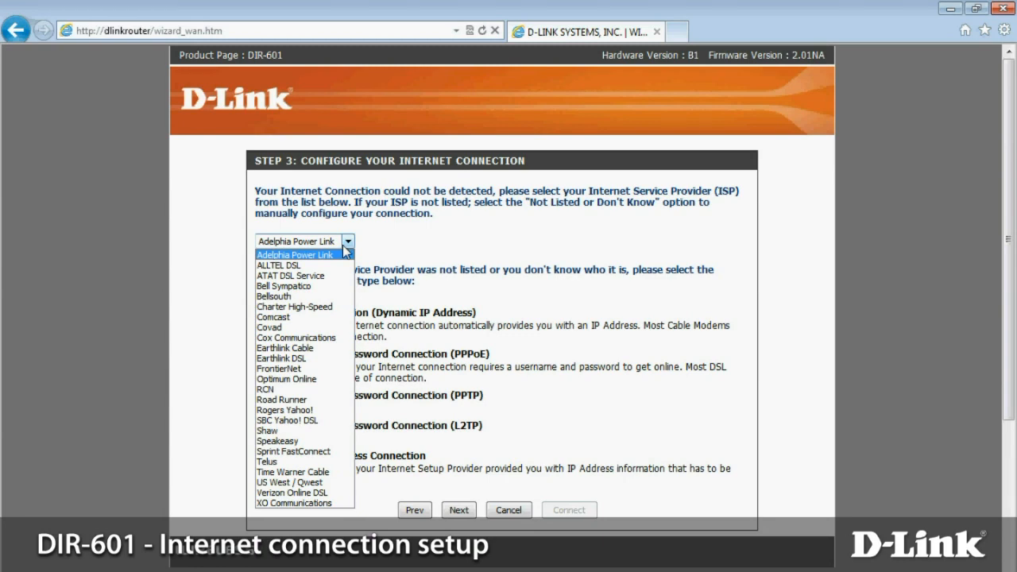
click(295, 254)
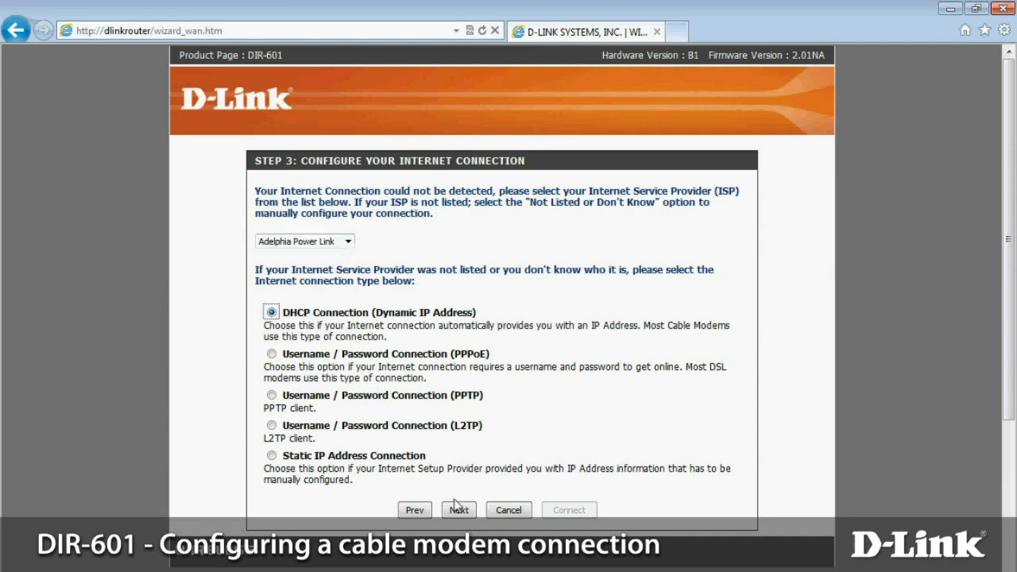
Continue with DHCP to Setup Complete, then go back to the DHCP page with host name DIR-601
click(459, 509)
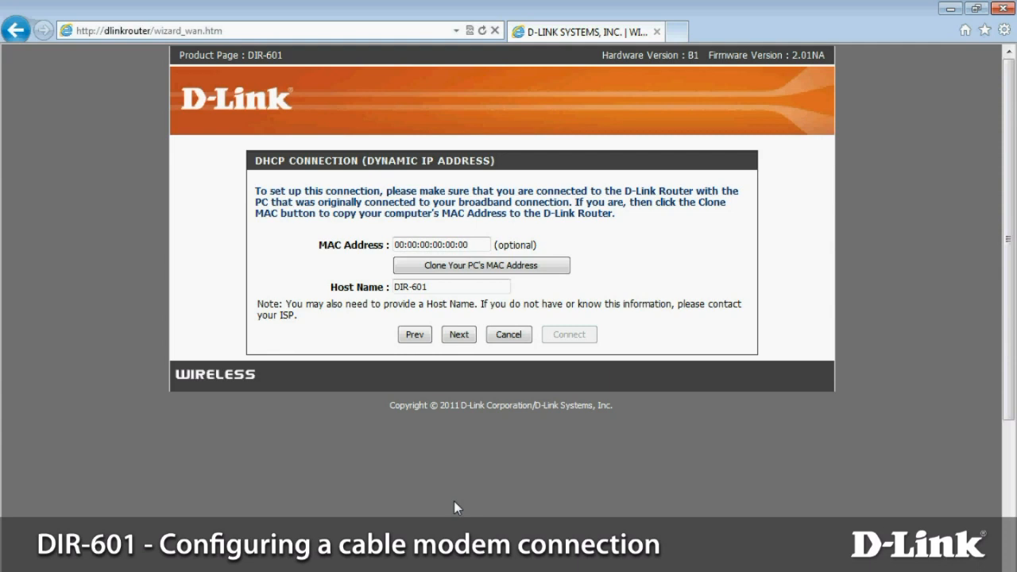
mouse_move(464, 366)
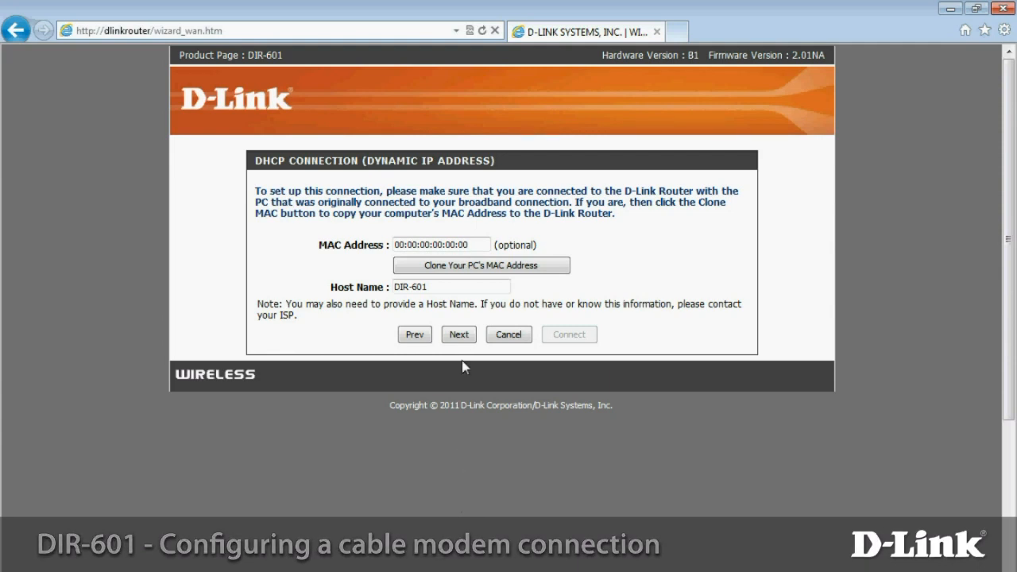
click(459, 334)
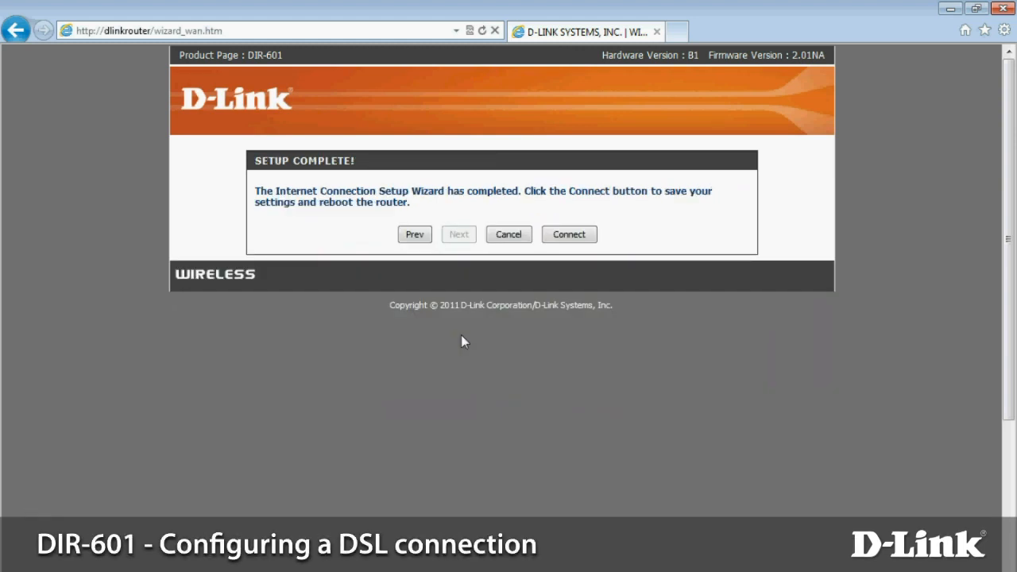
mouse_move(463, 321)
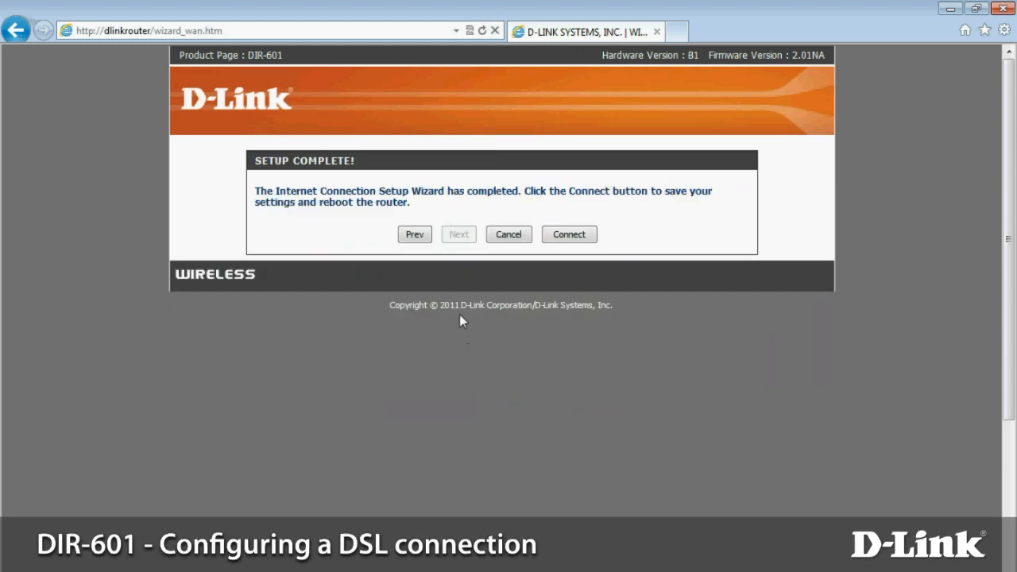
click(414, 234)
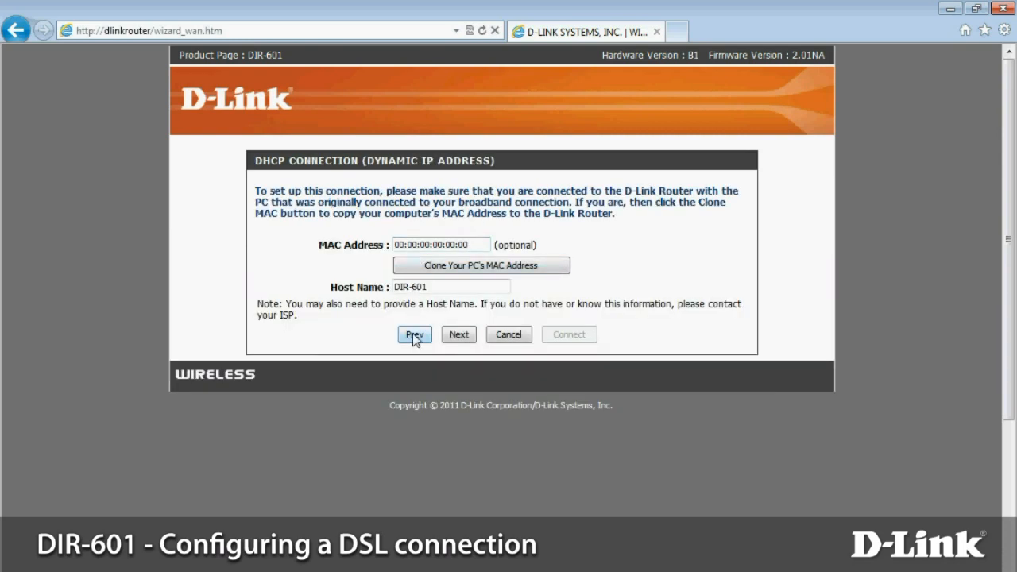
Change the connection type to PPPoE username/password and open its account settings
click(414, 333)
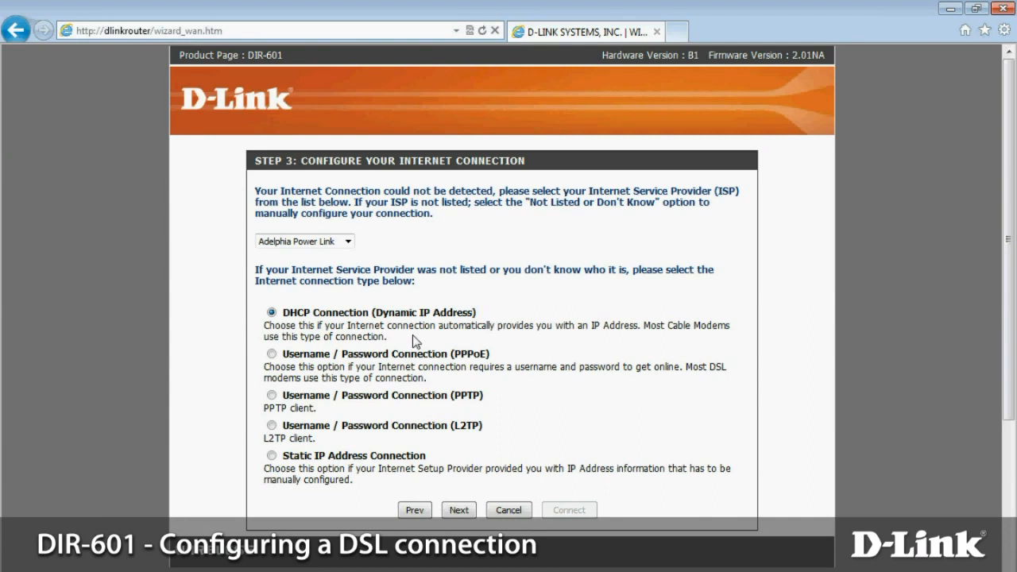
mouse_move(306, 343)
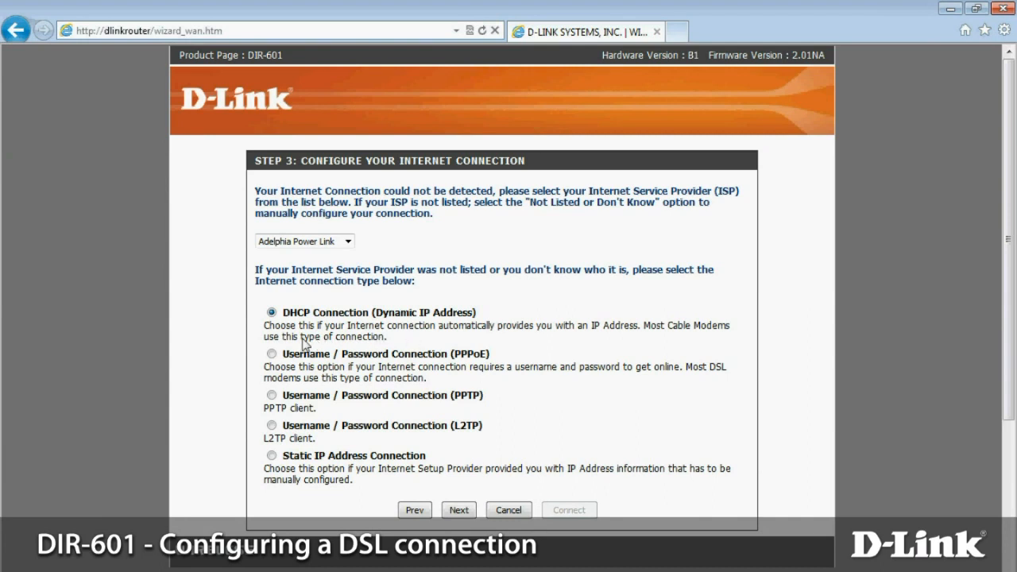
click(271, 353)
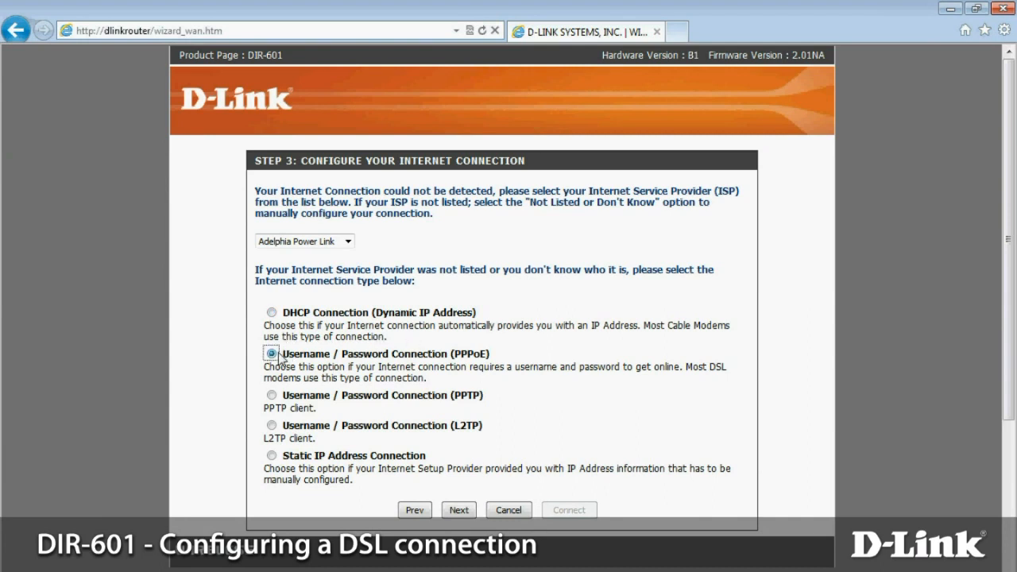
click(459, 509)
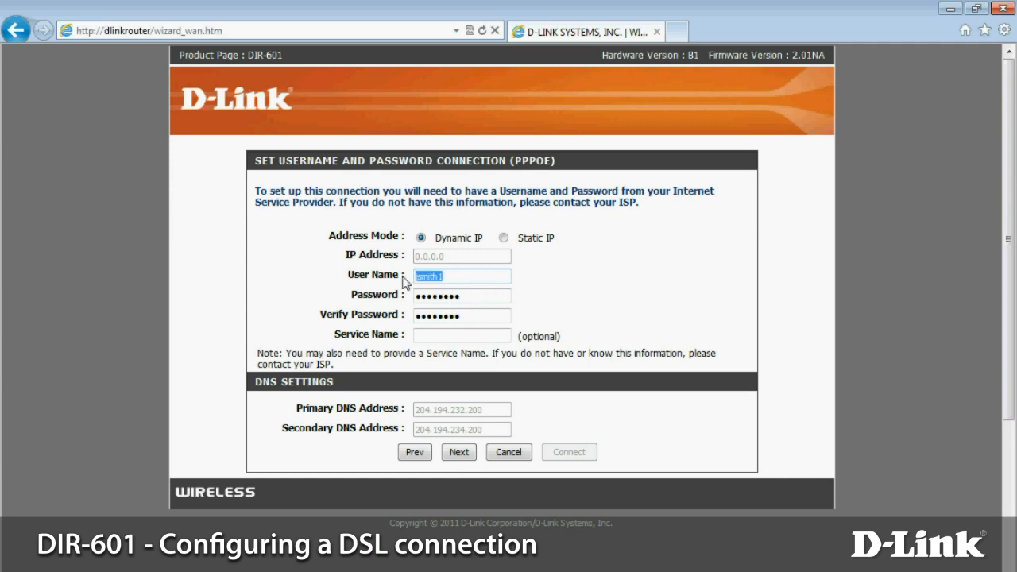
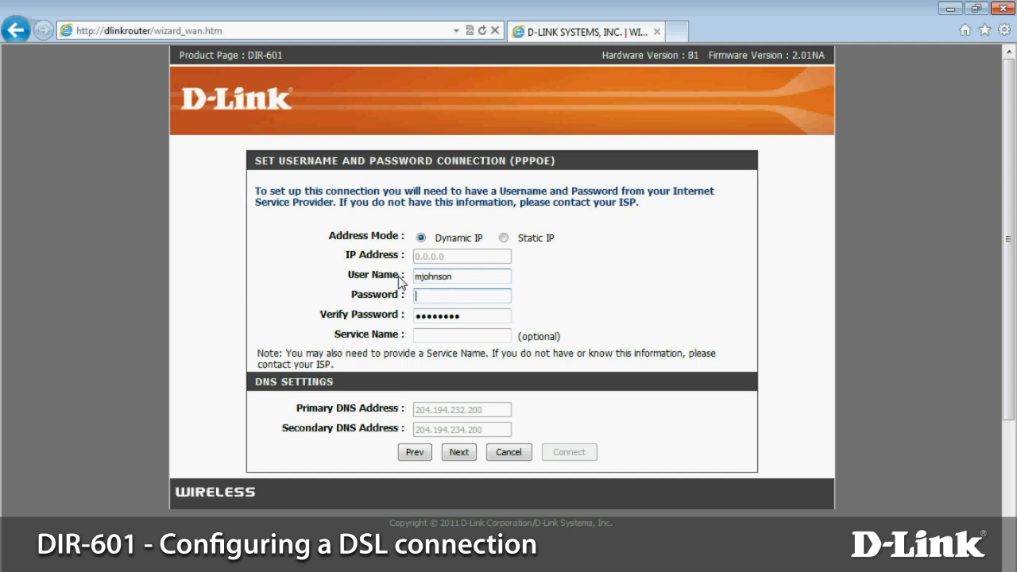
text(password)
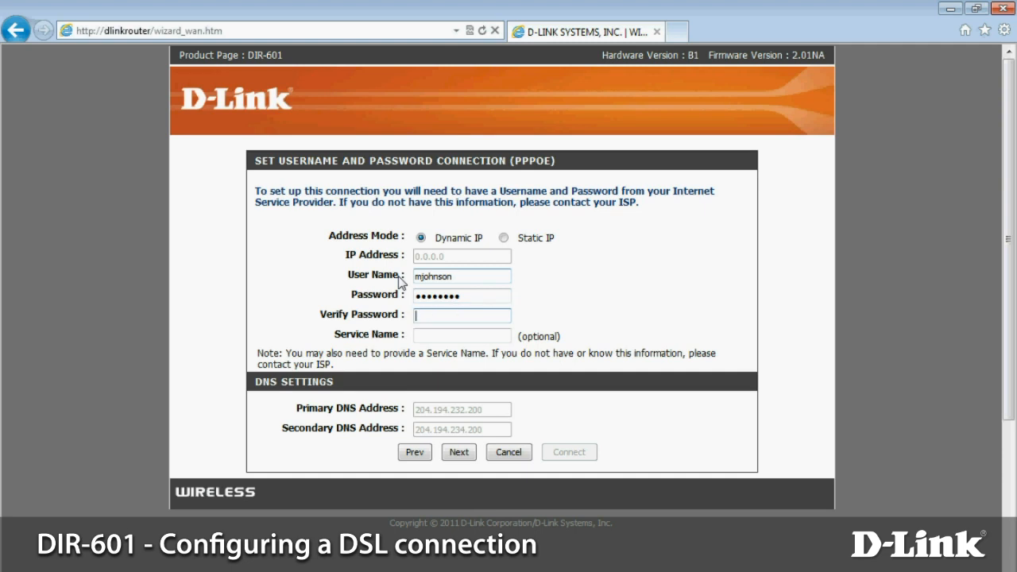
text(••••••••)
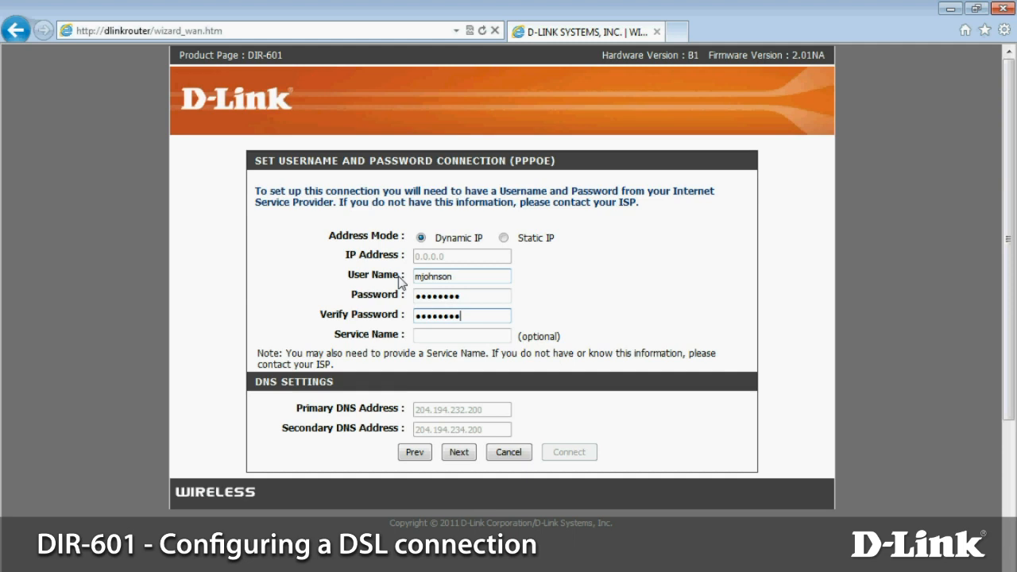
mouse_move(404, 330)
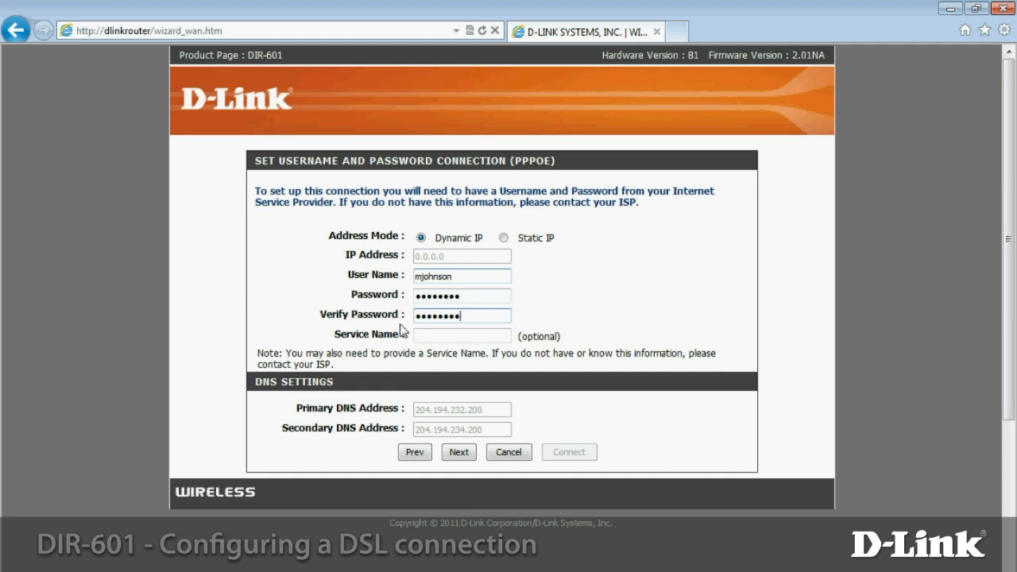
click(458, 452)
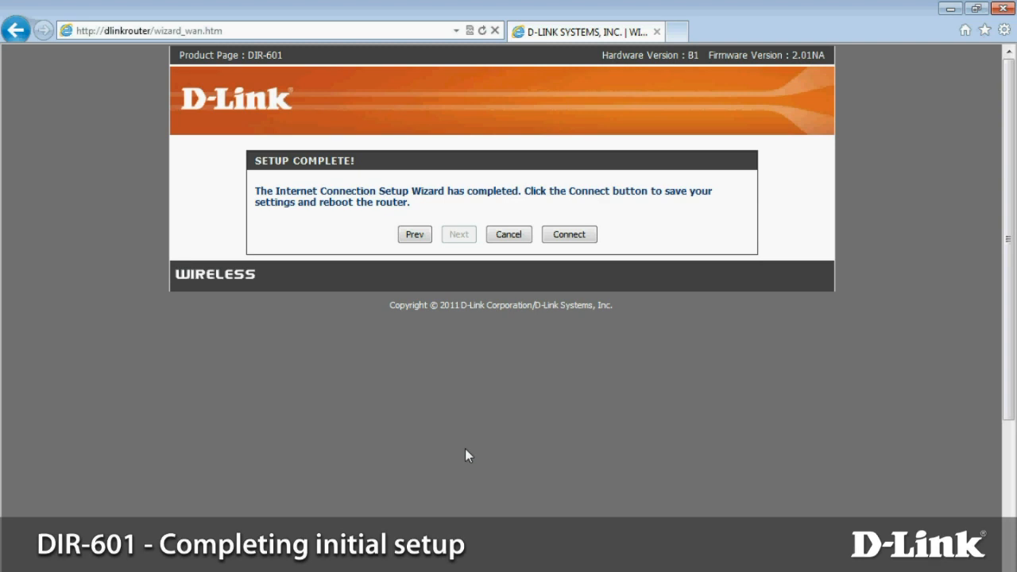
mouse_move(465, 443)
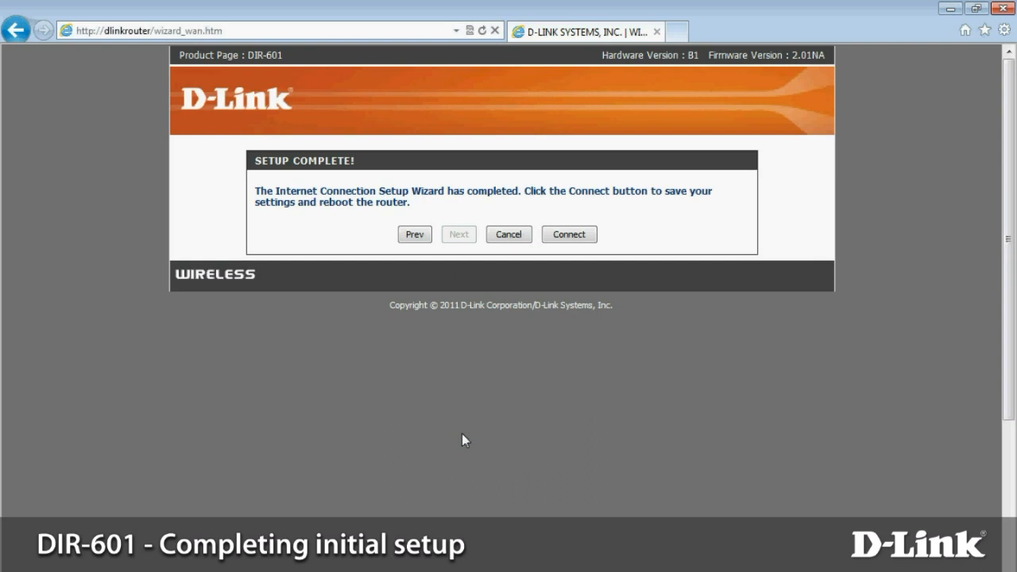
mouse_move(569, 233)
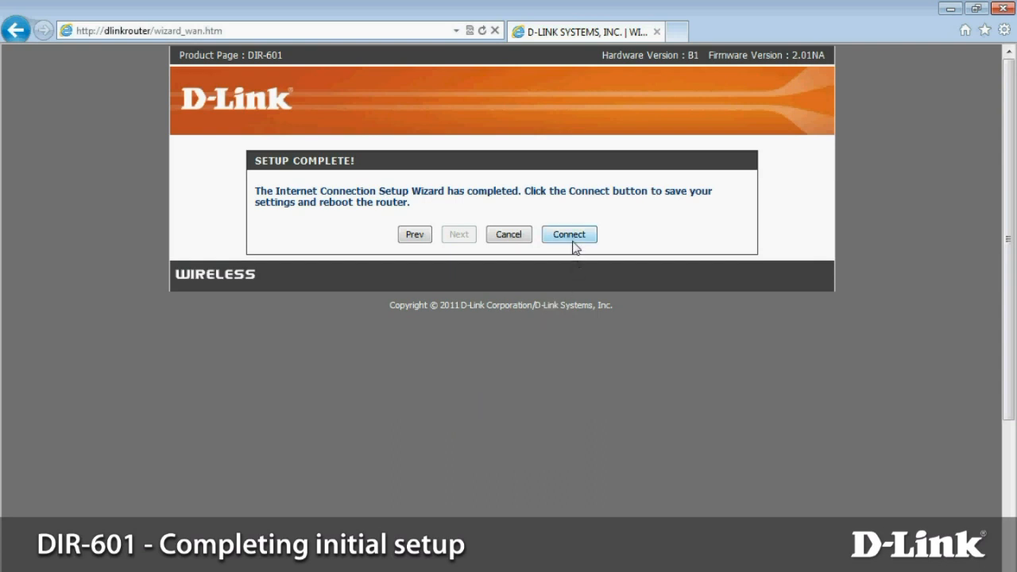
Save the PPPoE connection settings with Connect and reboot the router
click(568, 233)
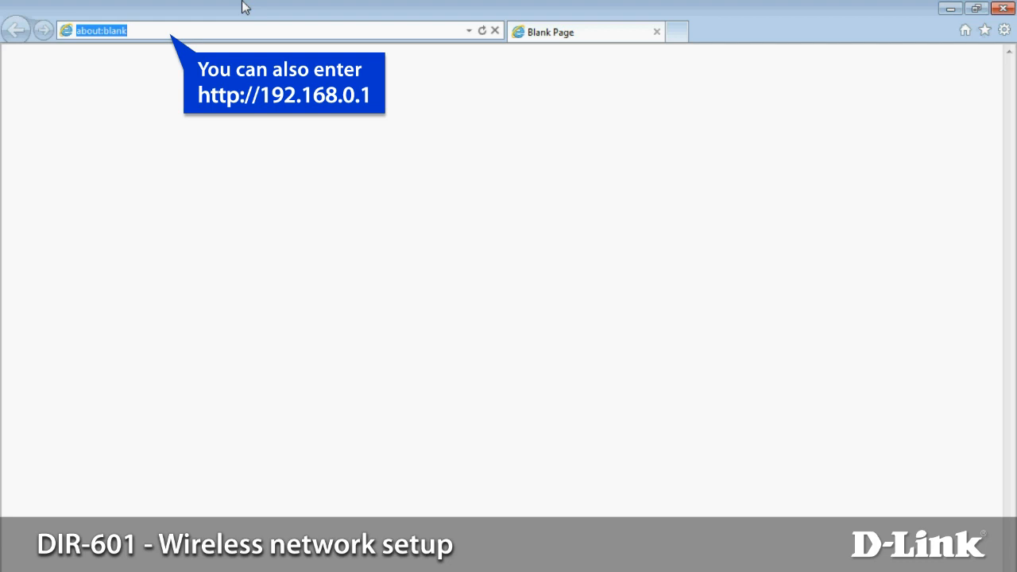
text(http://dlinkrouter/)
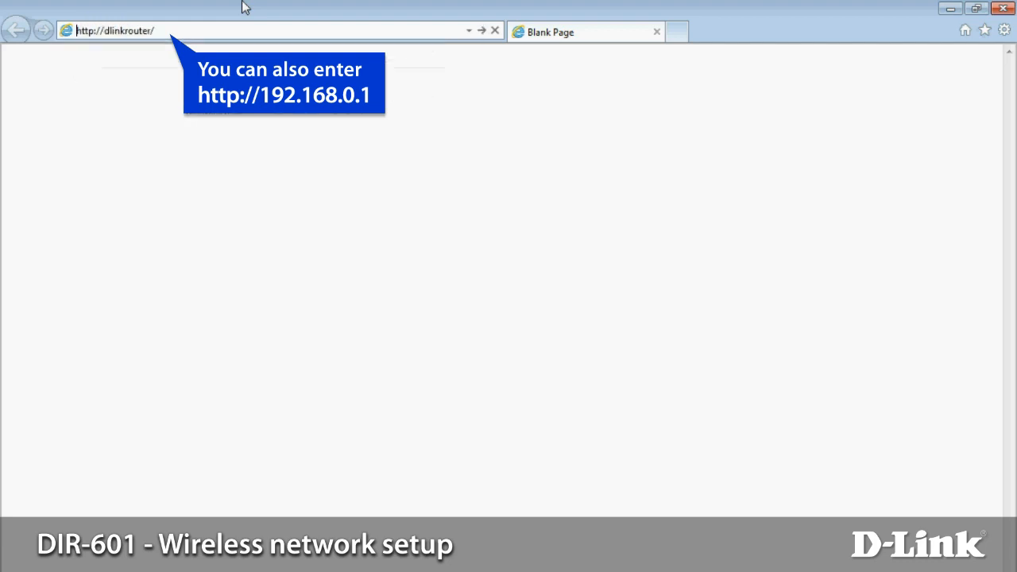
key(Return)
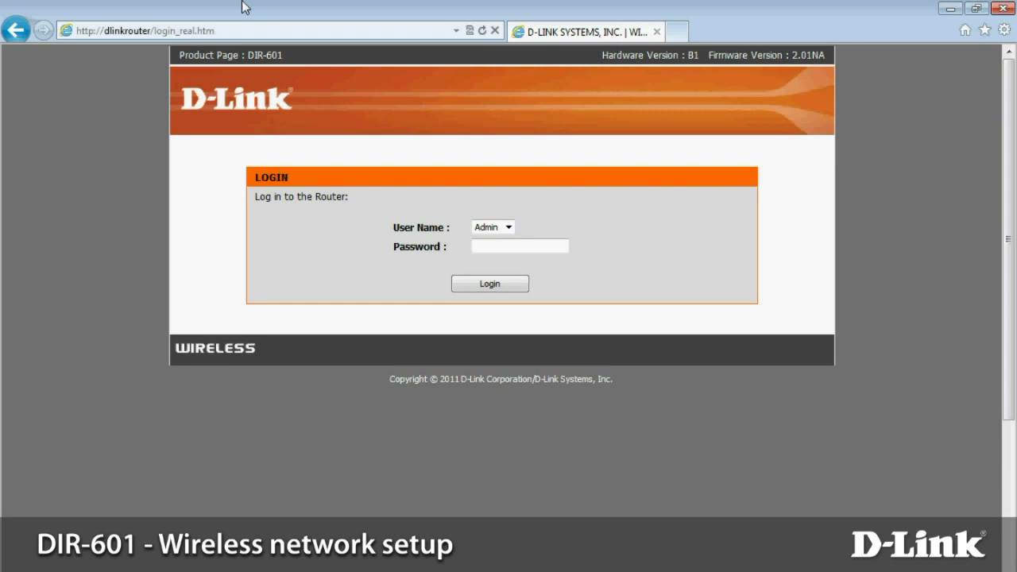
click(519, 246)
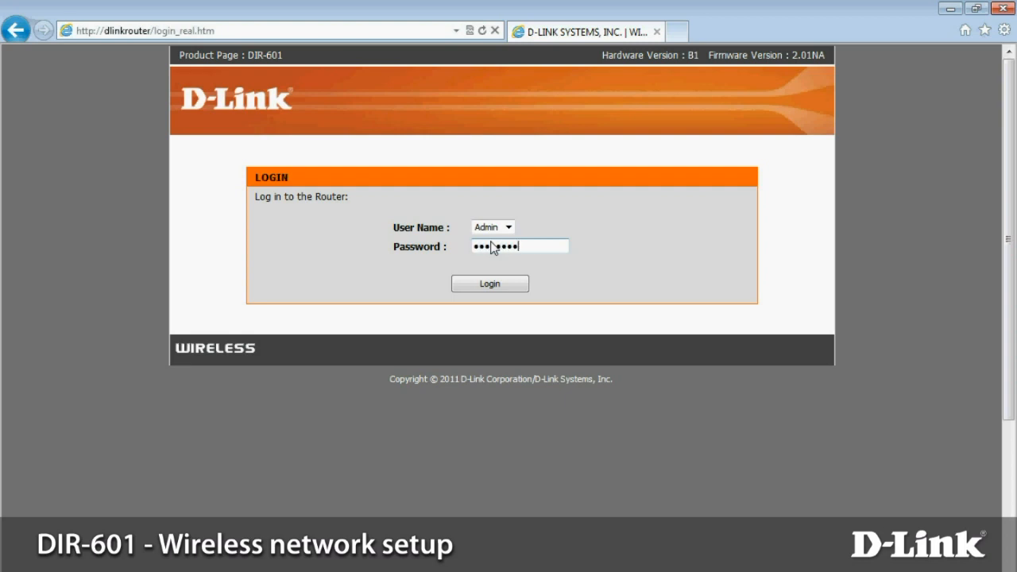
click(489, 283)
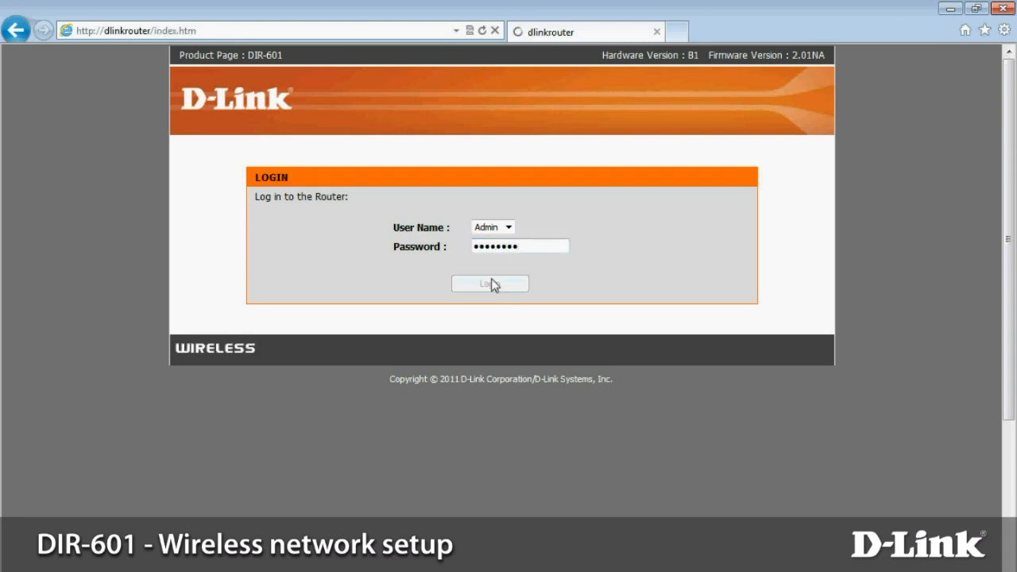
click(489, 284)
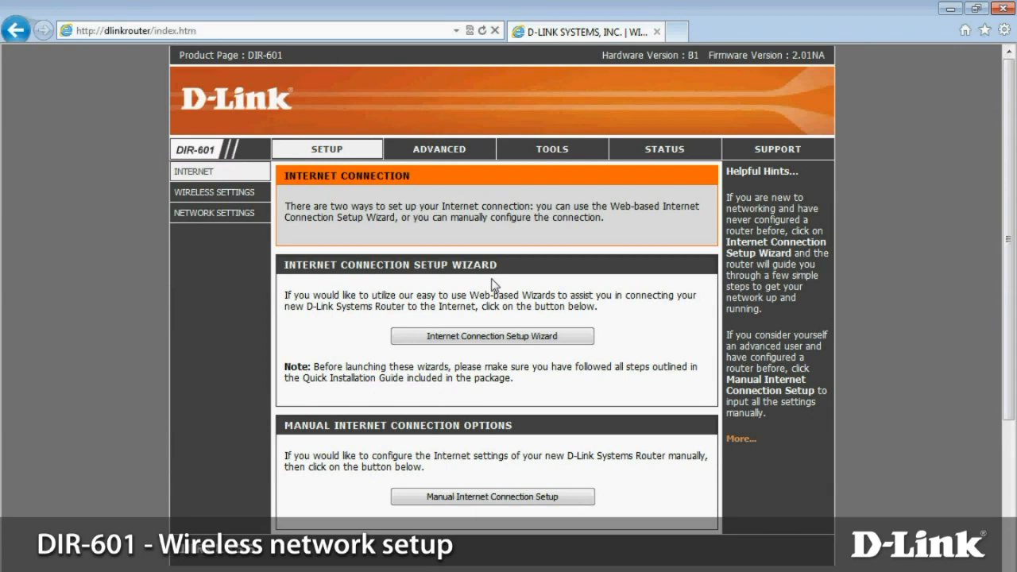
Open Wireless Settings from the left menu and launch the Wireless Network Setup Wizard
click(211, 192)
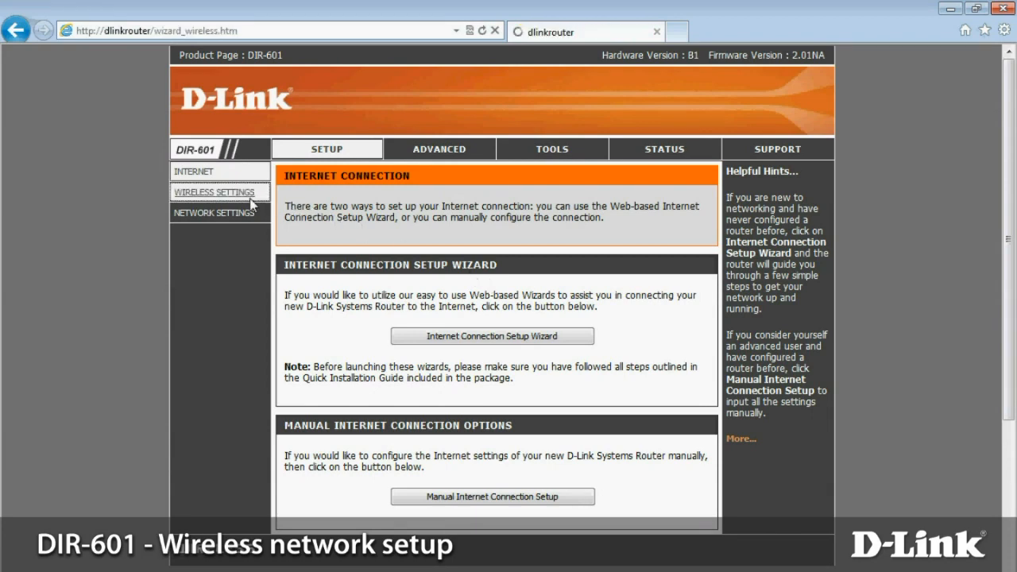
click(213, 191)
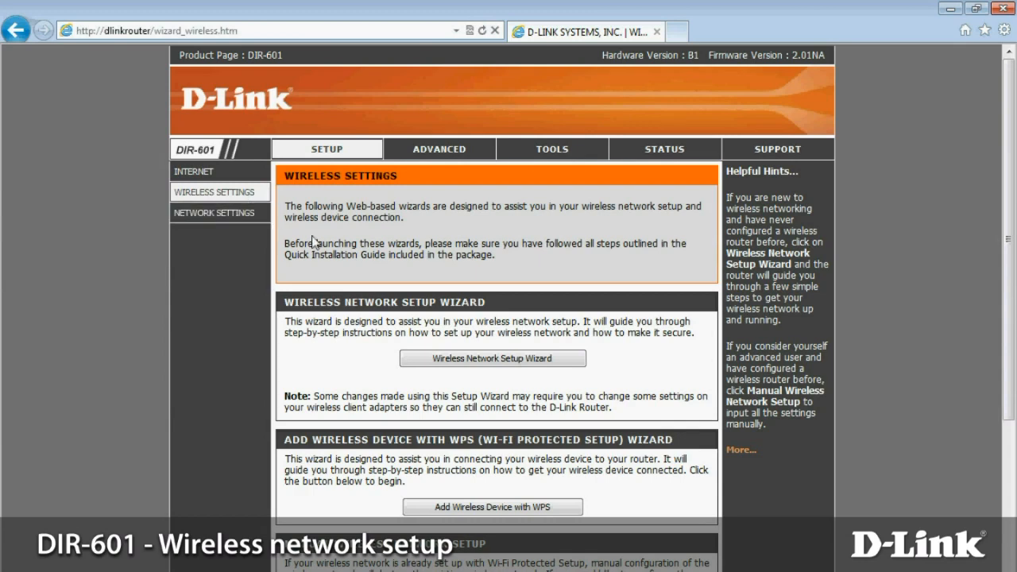
click(492, 359)
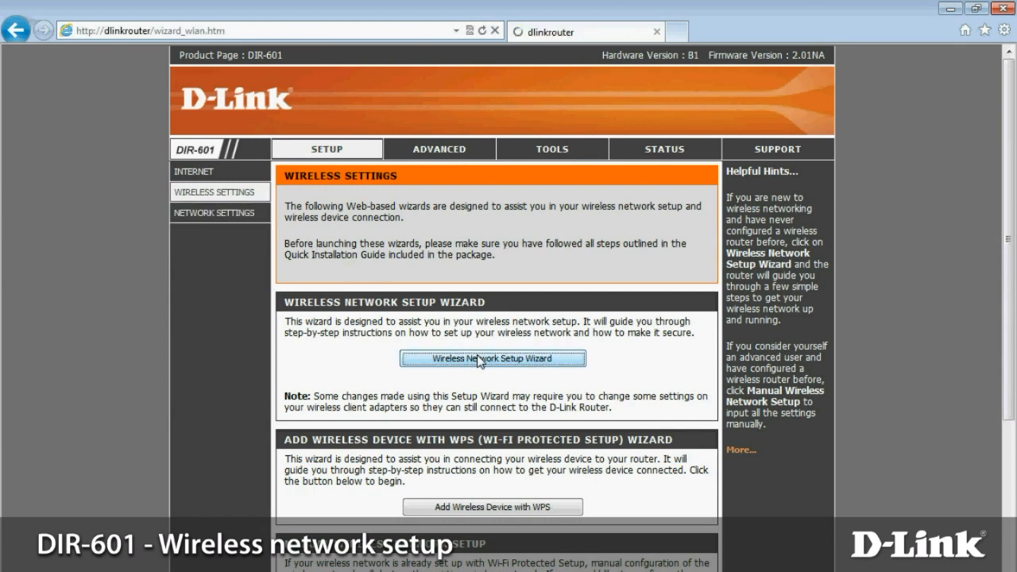
Name the wireless network 'my home network' and choose to assign the network key manually
click(492, 359)
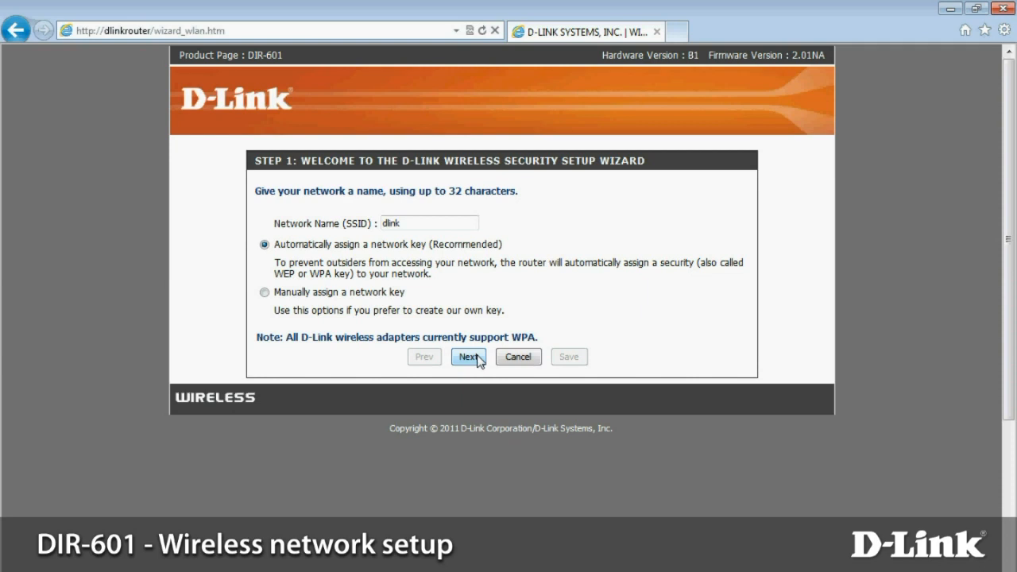
mouse_move(449, 229)
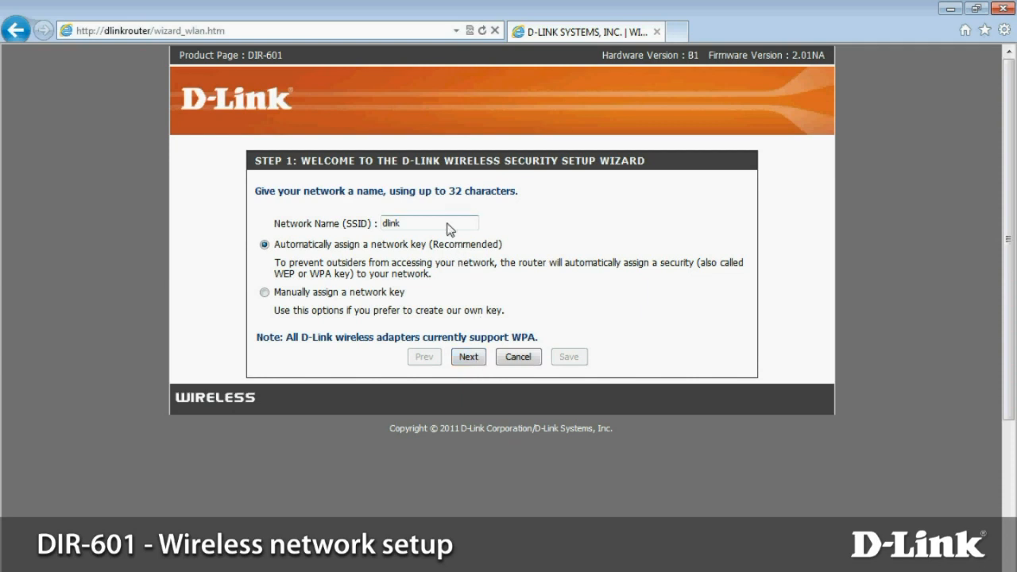
text(my ho)
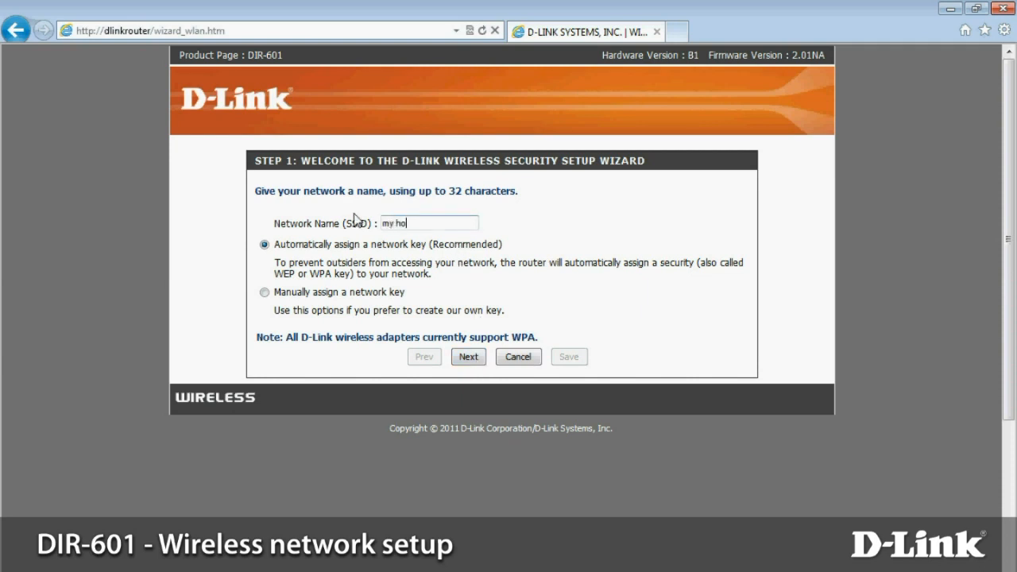
text(me network)
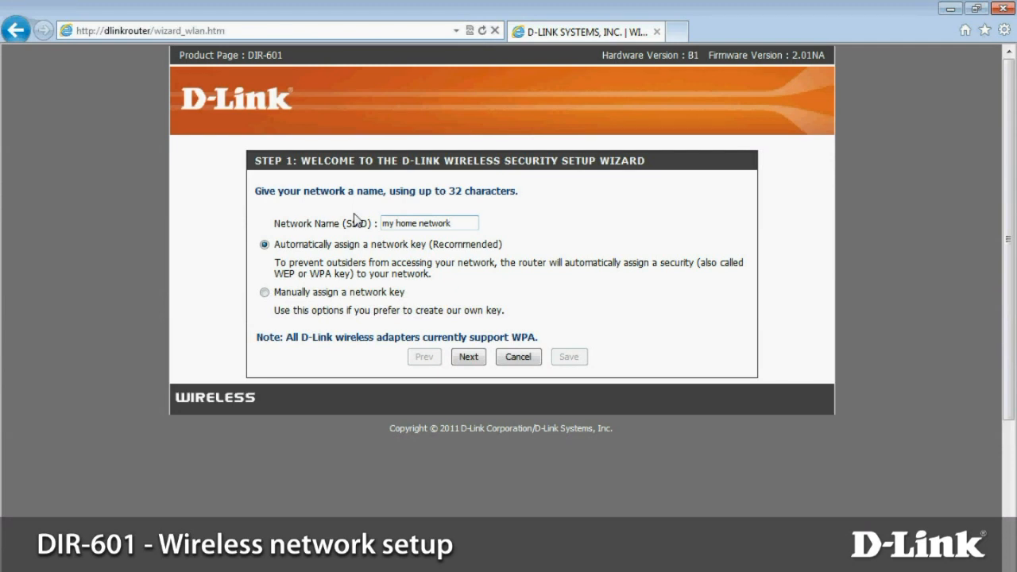
click(429, 223)
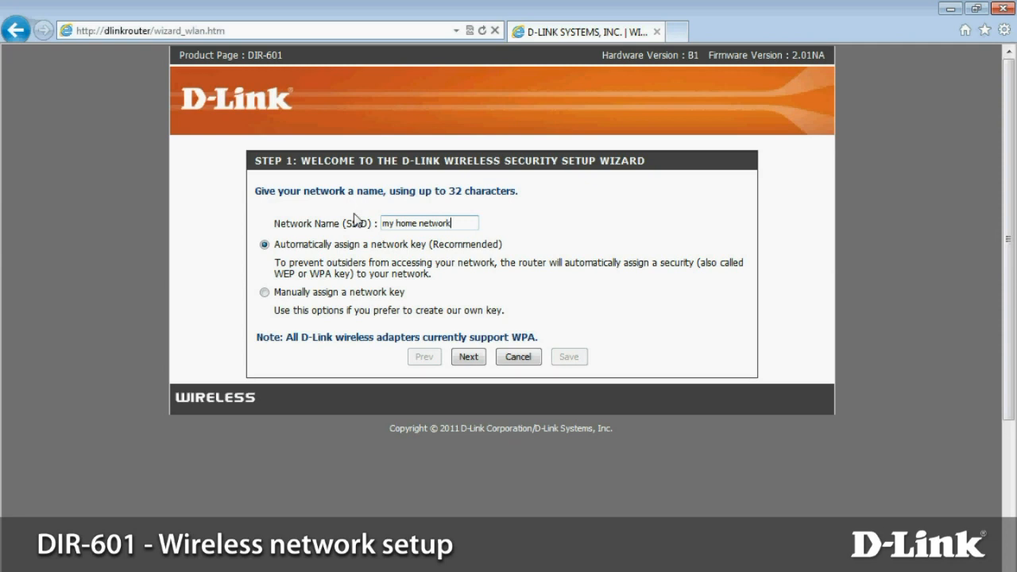
mouse_move(328, 245)
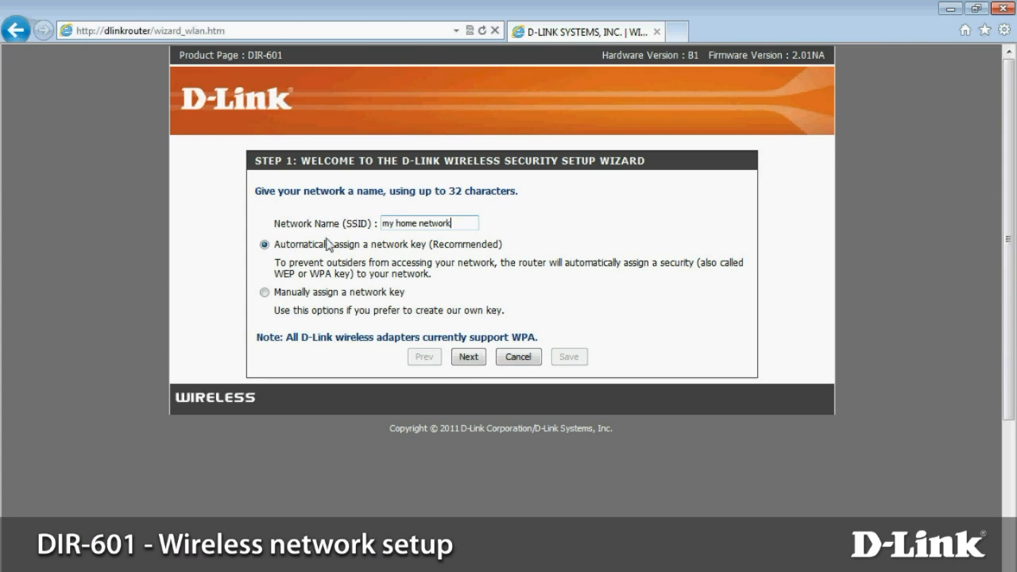
click(265, 292)
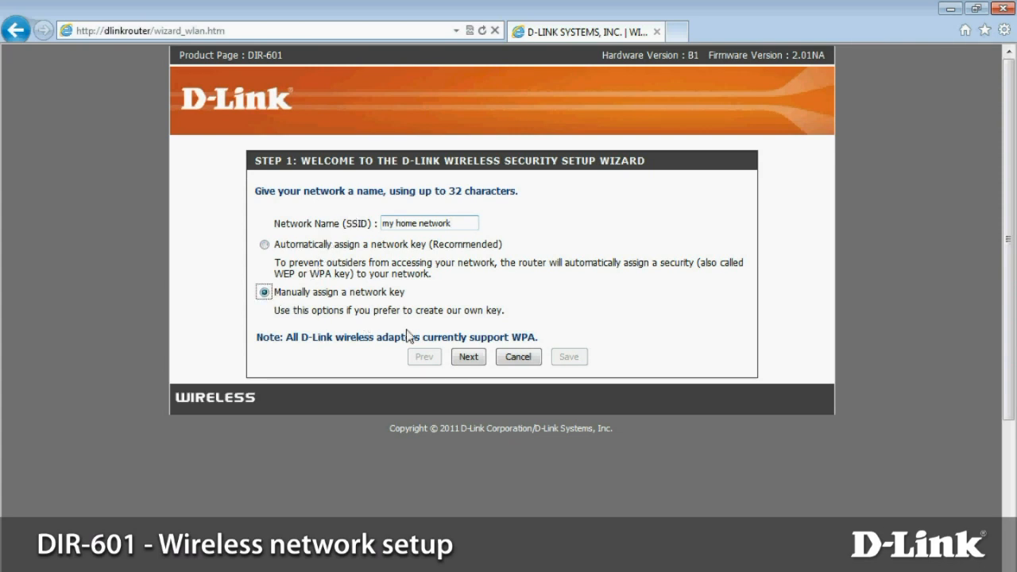
click(468, 356)
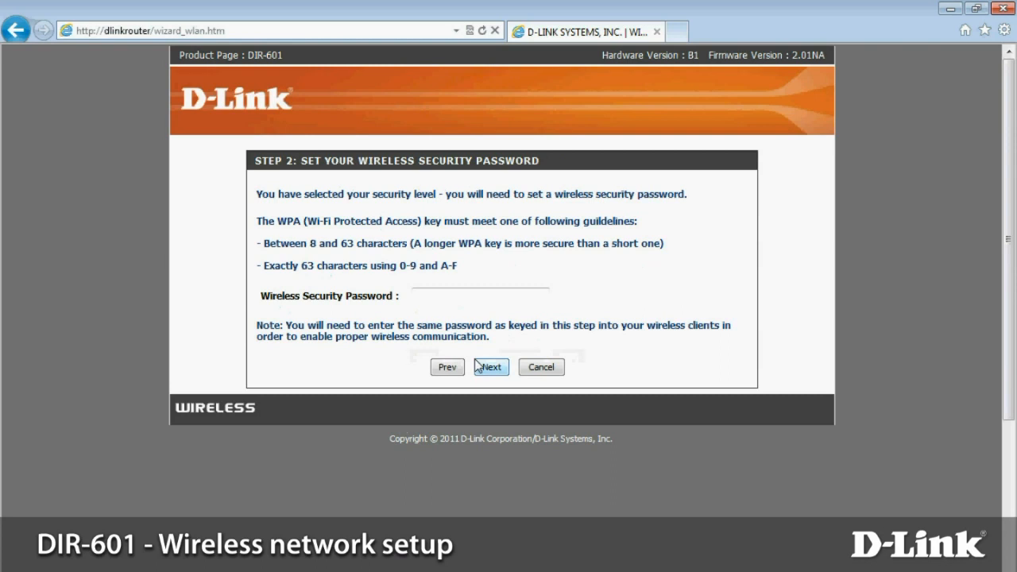
click(480, 295)
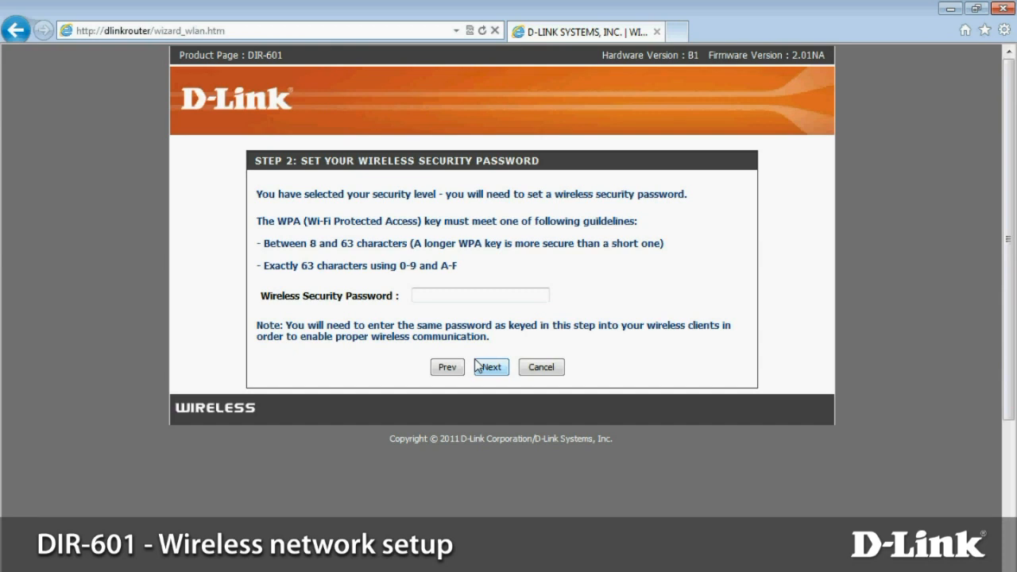
click(480, 295)
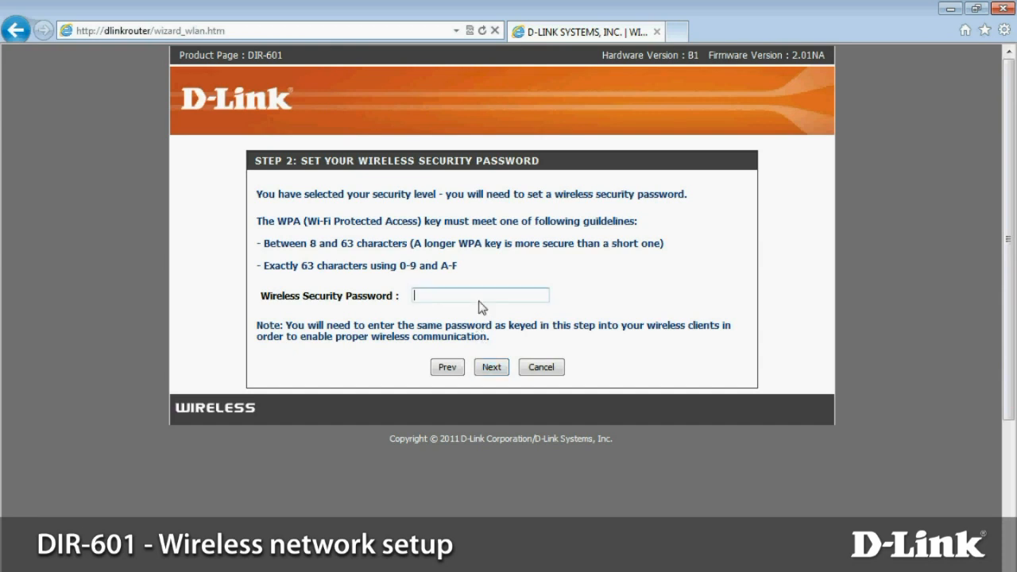
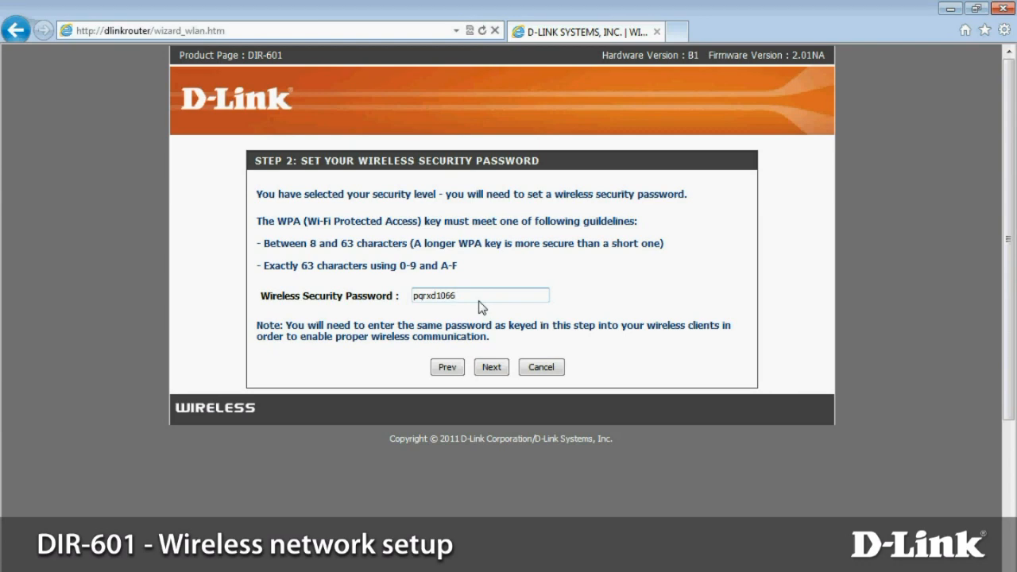
click(480, 295)
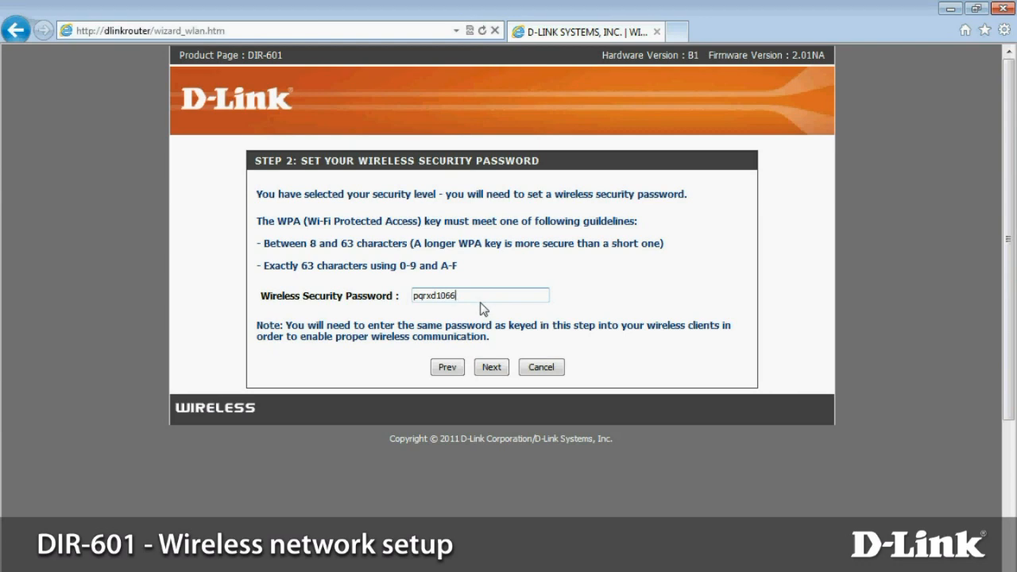
click(490, 367)
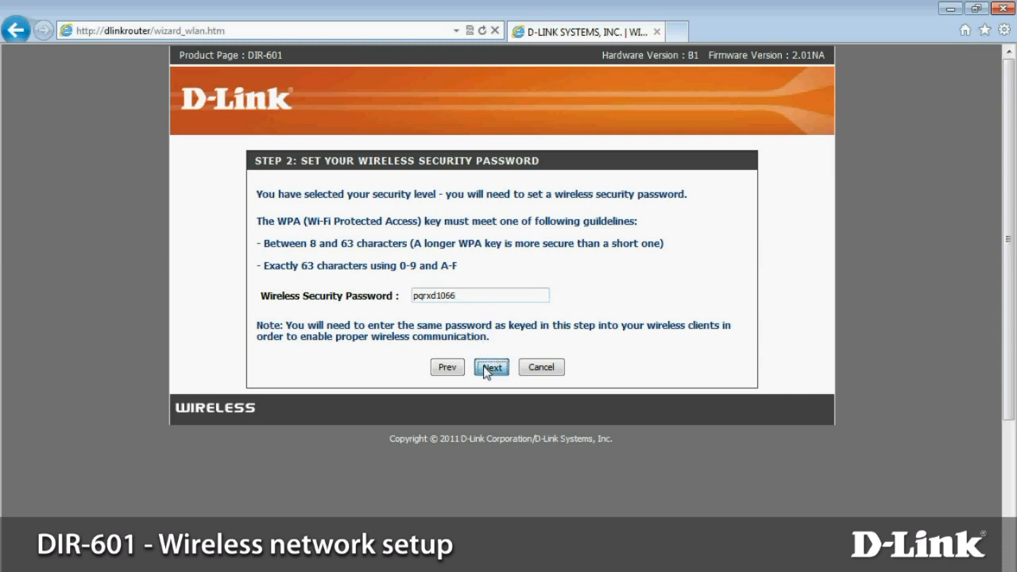
click(491, 367)
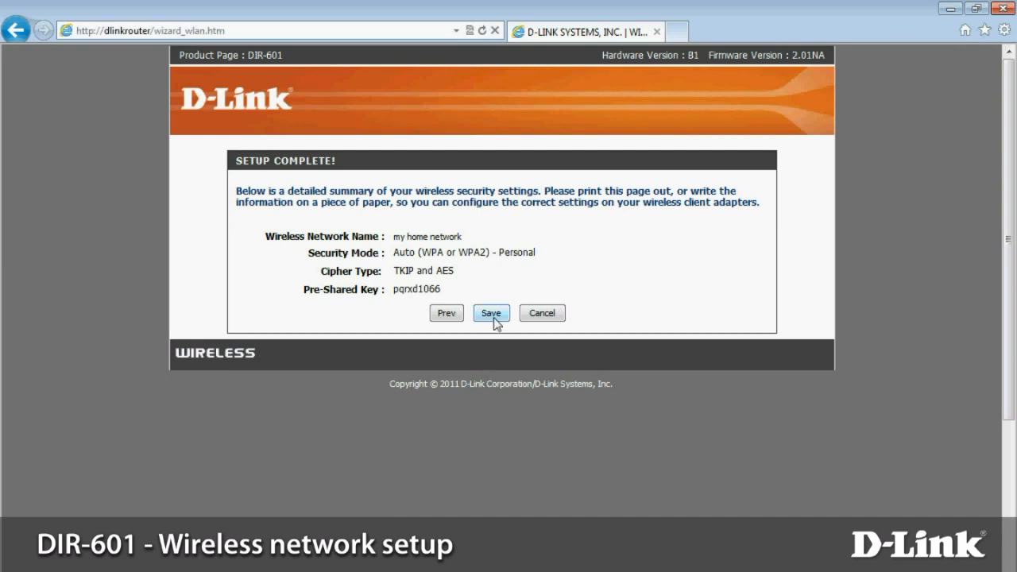
Save the 'my home network' wireless settings with the manual WPA key from the Setup Complete summary
click(491, 312)
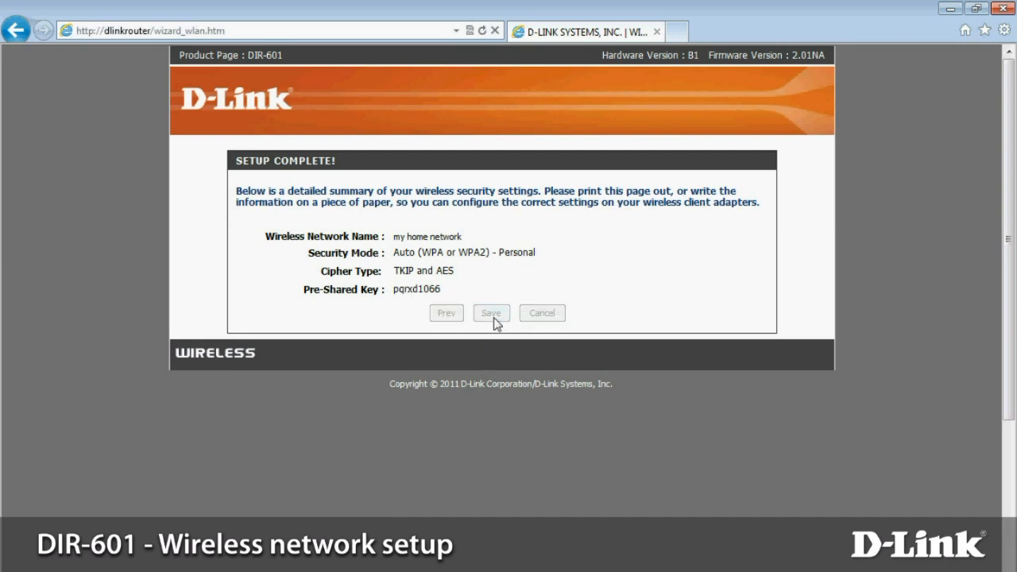
click(491, 313)
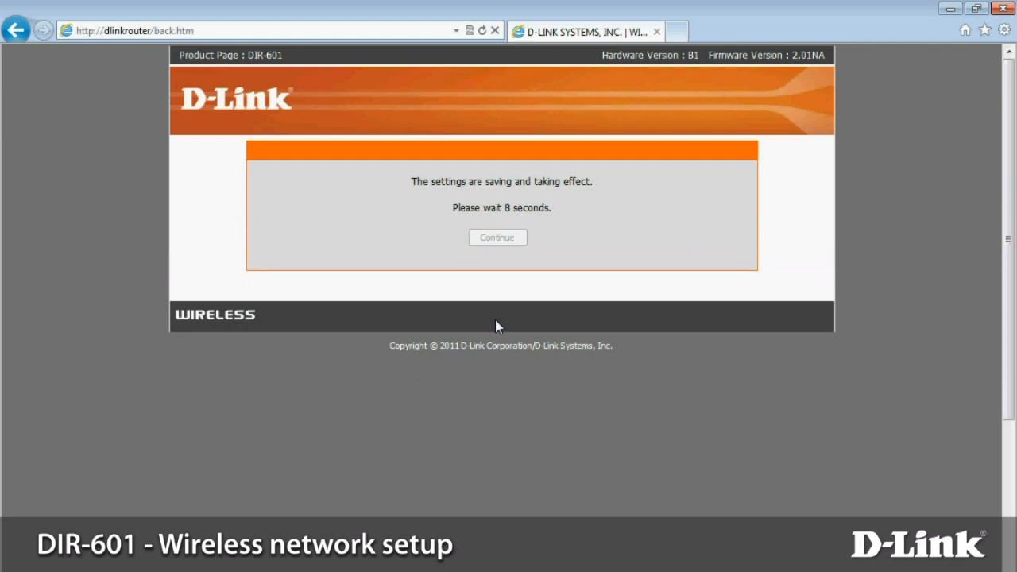